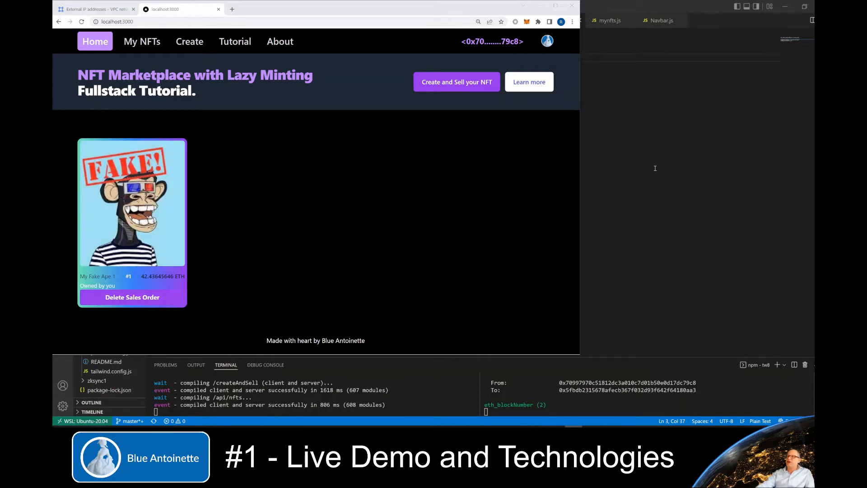
mouse_move(732, 238)
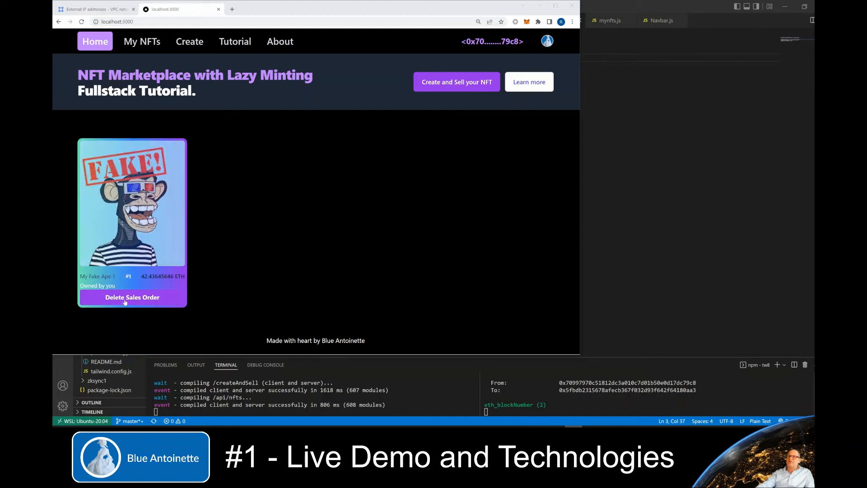
mouse_move(434, 157)
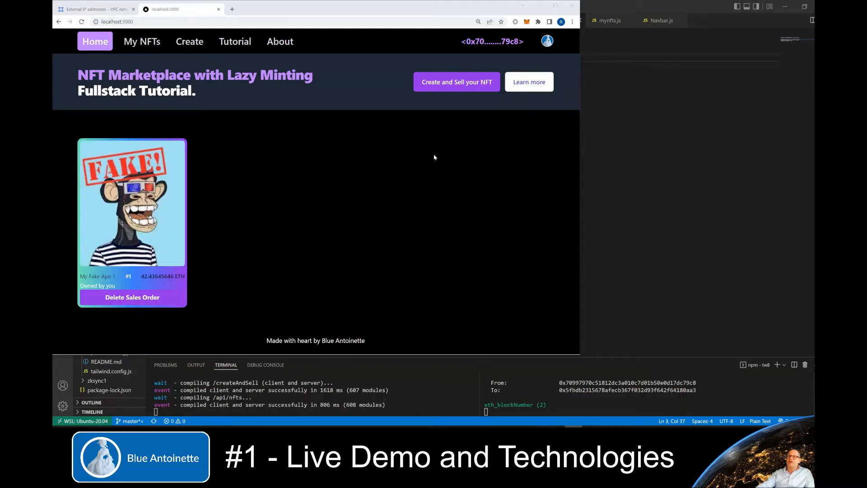
mouse_move(436, 104)
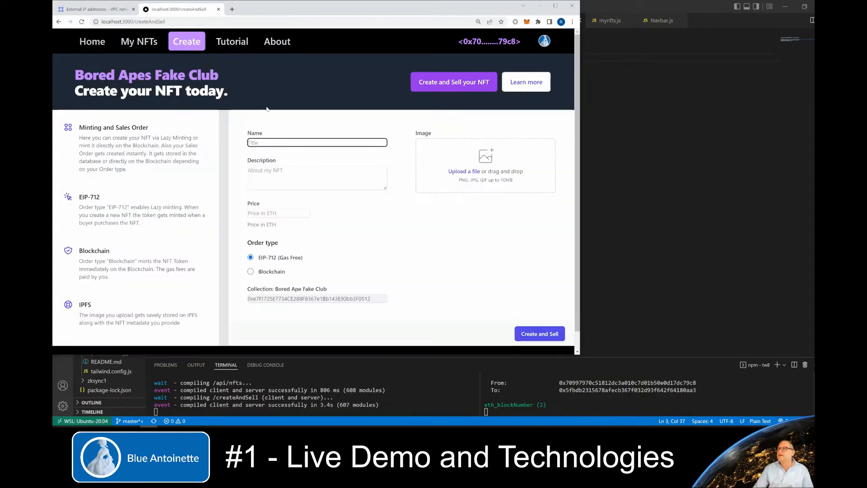
Enter 'My fake Ape 2' as name/description, price 31.456456445 ETH, and keep the gas-free EIP-712 order type.
type("My fake Ape 2")
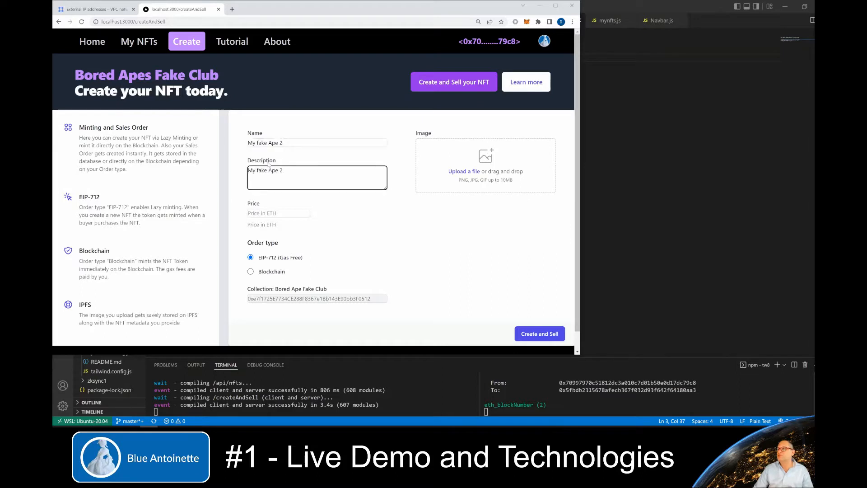
left_click(278, 213)
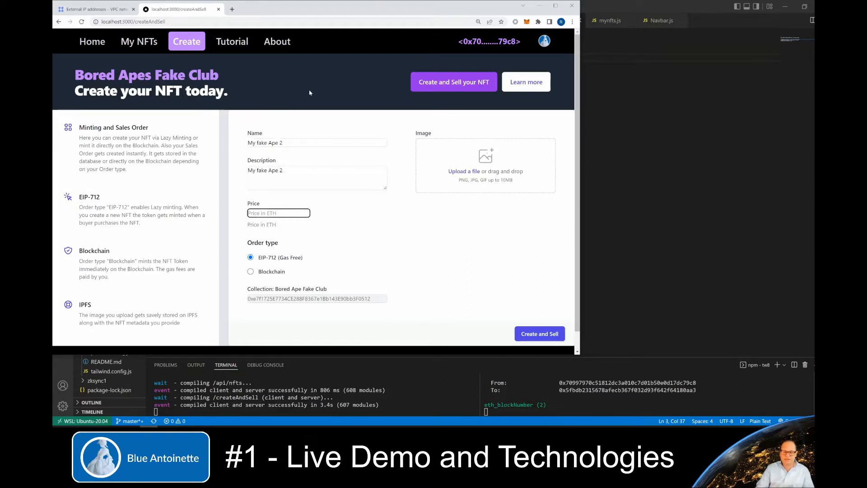
type("1.456456445")
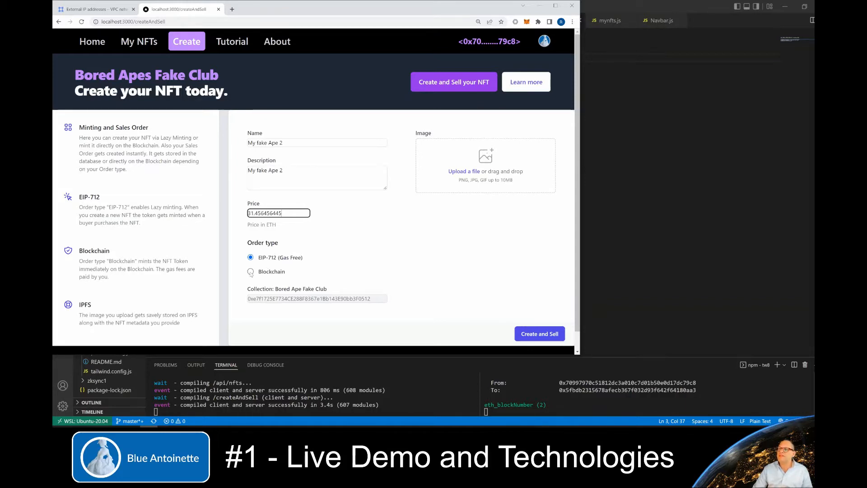
left_click(250, 271)
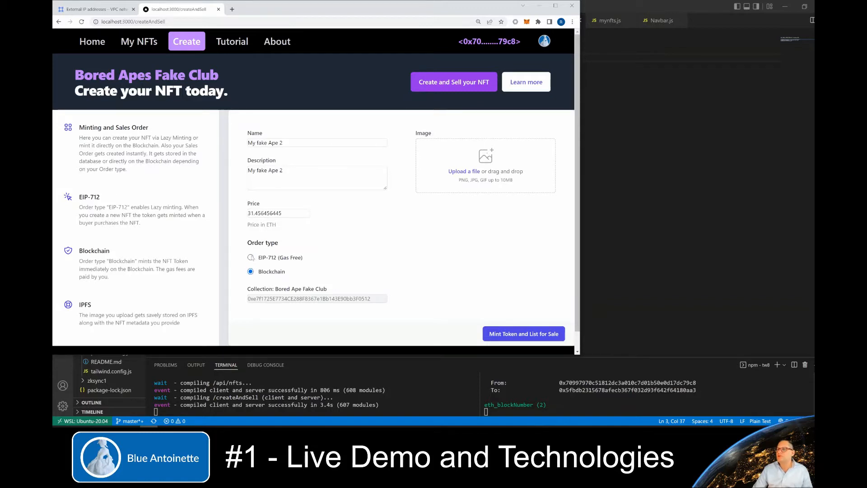
left_click(249, 257)
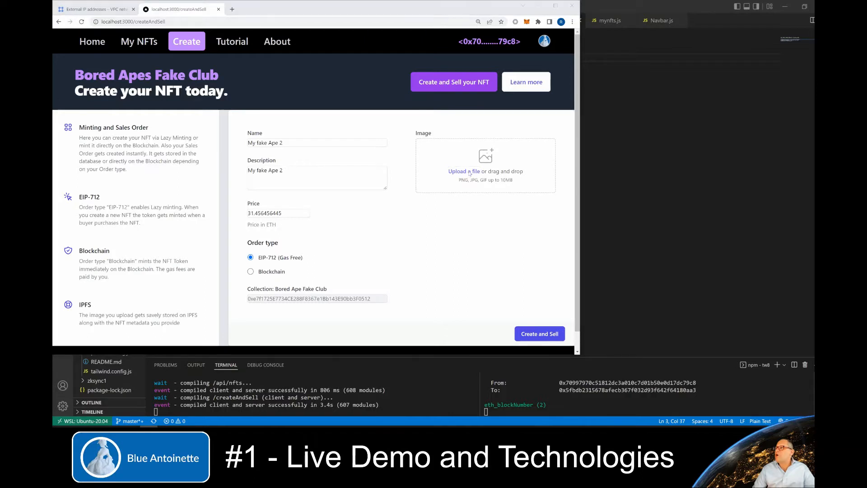
Upload the fake ape image, submit Create and Sell, and sign the MetaMask request for the sales order.
left_click(462, 170)
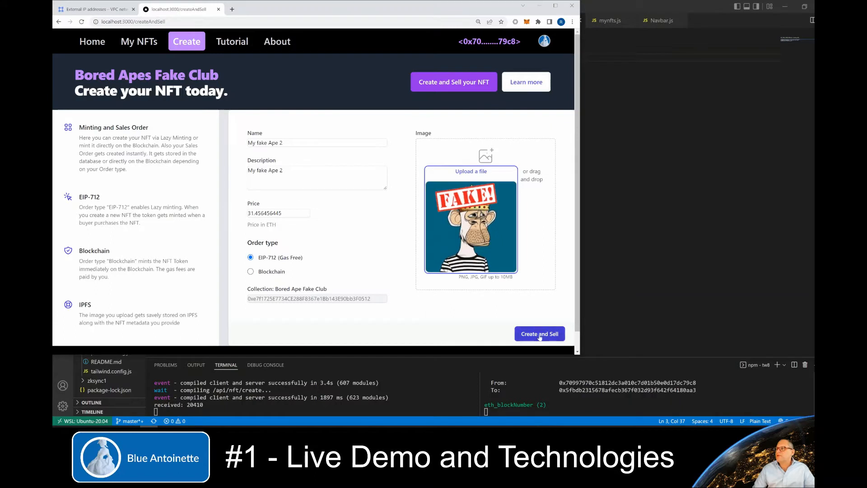
left_click(539, 333)
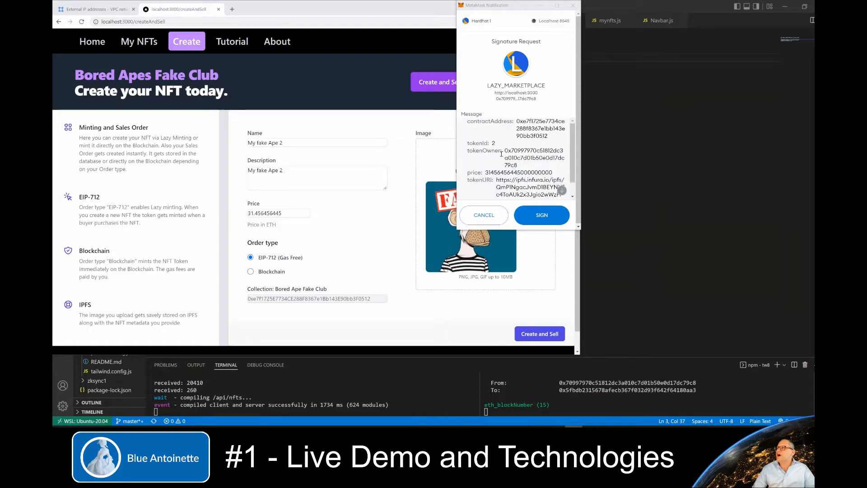
scroll("down", 3)
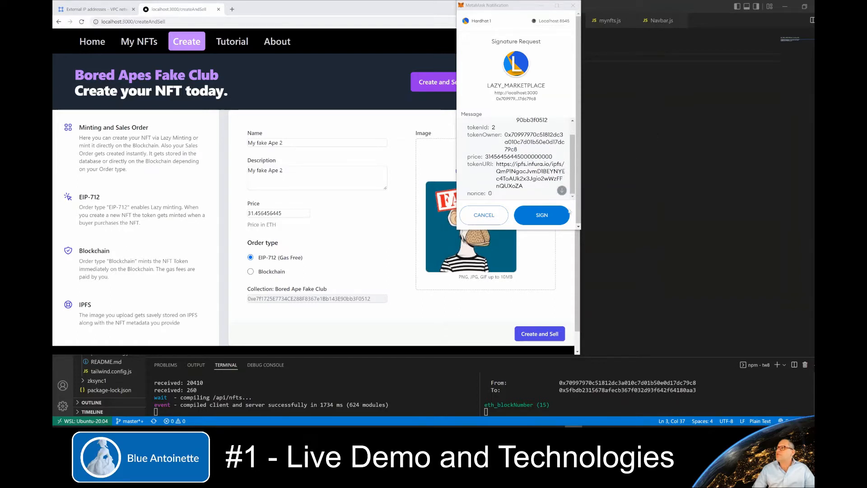
left_click(541, 215)
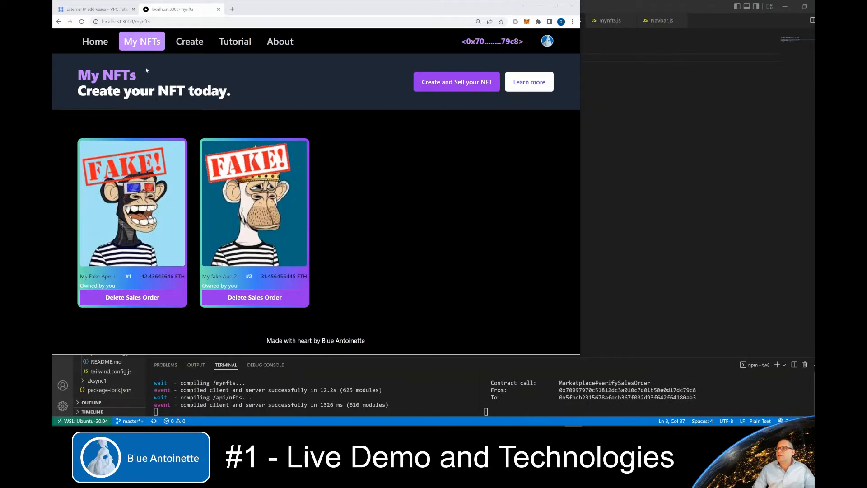
mouse_move(168, 206)
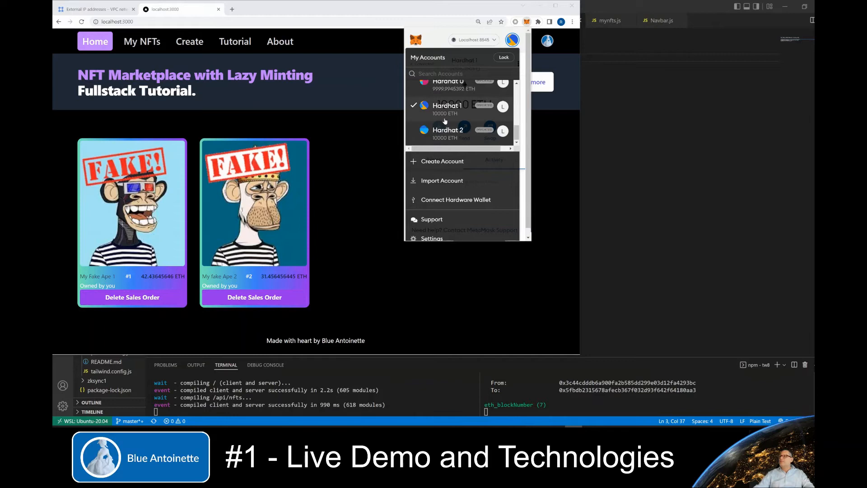
mouse_move(398, 119)
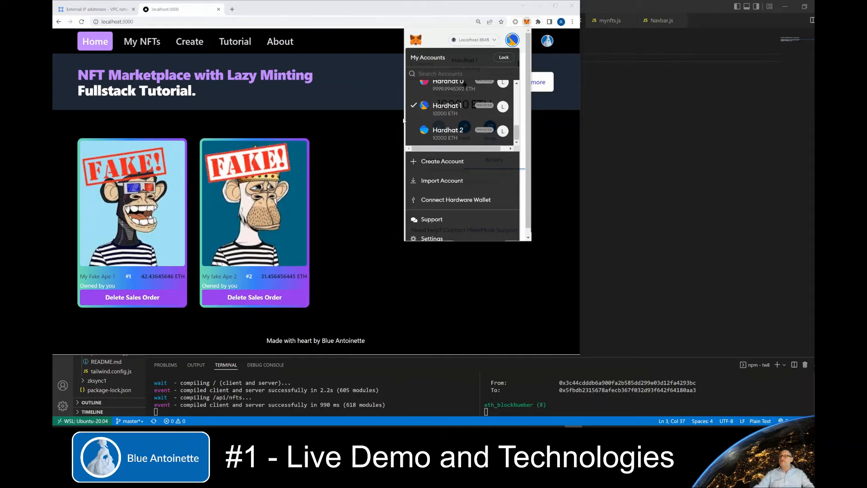
mouse_move(453, 134)
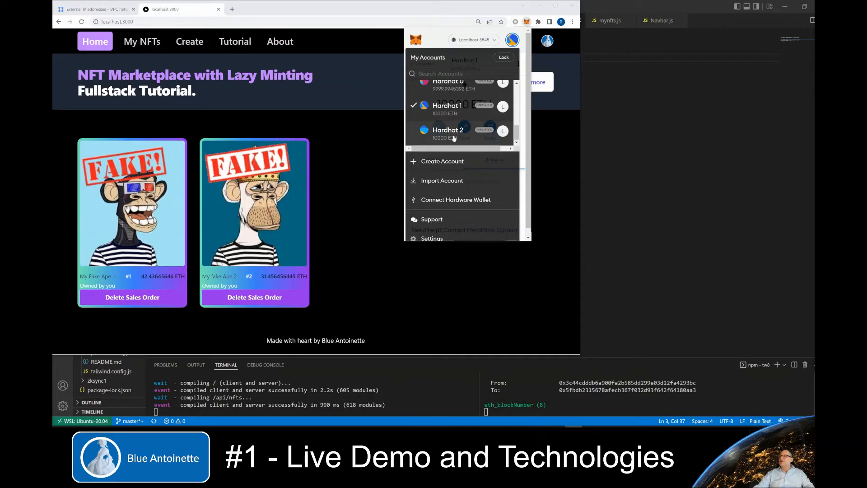
Select the Hardhat 2 account in MetaMask so both apes show EIP-712 buy options.
left_click(446, 130)
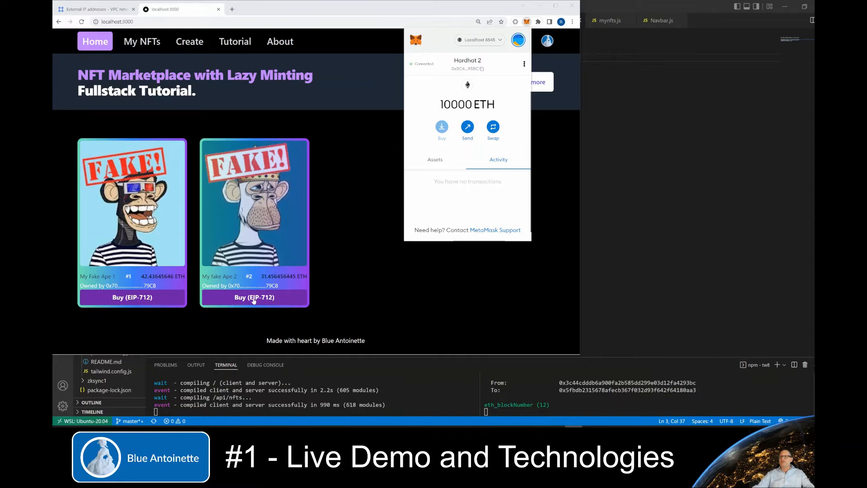
Buy My fake Ape 2 via EIP-712, confirm the transaction in MetaMask, and open its Sell form.
left_click(254, 297)
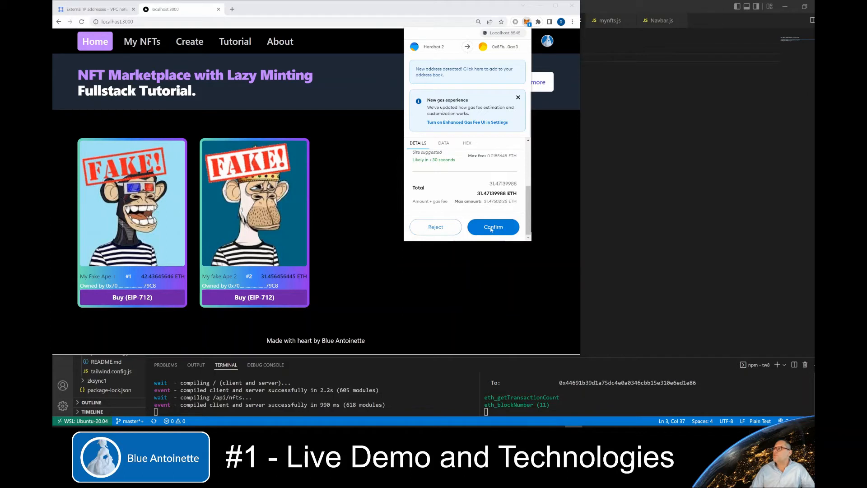
left_click(492, 227)
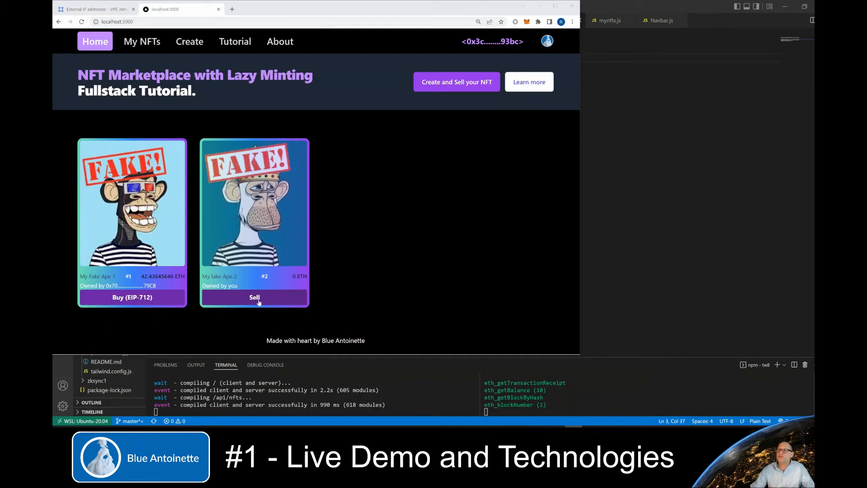
left_click(254, 297)
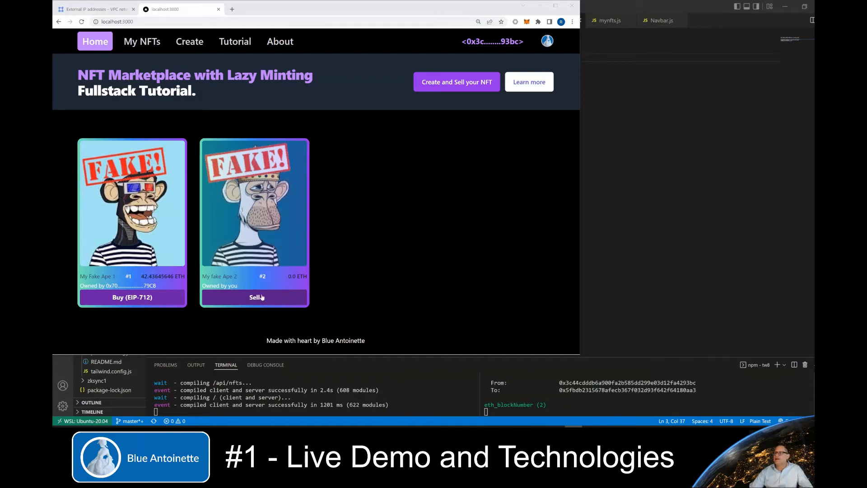
left_click(254, 297)
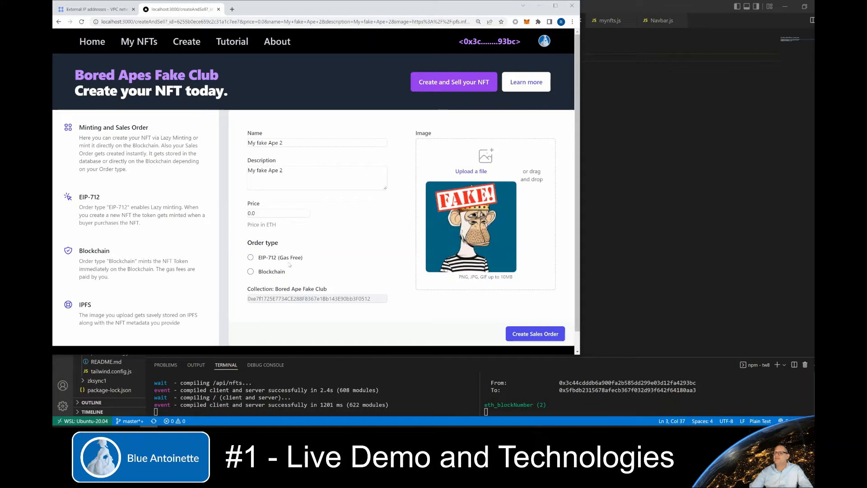
left_click(92, 41)
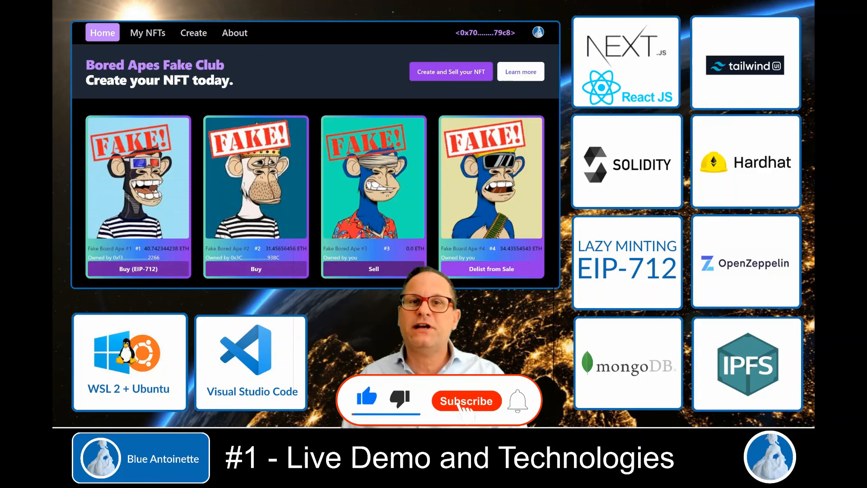
Show the technology overview slide listing Next.js, Tailwind, Solidity, Hardhat and the rest.
left_click(466, 400)
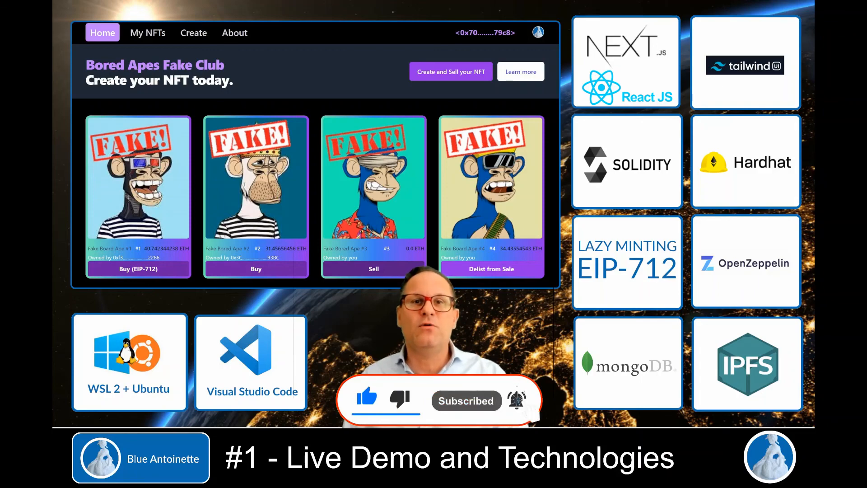